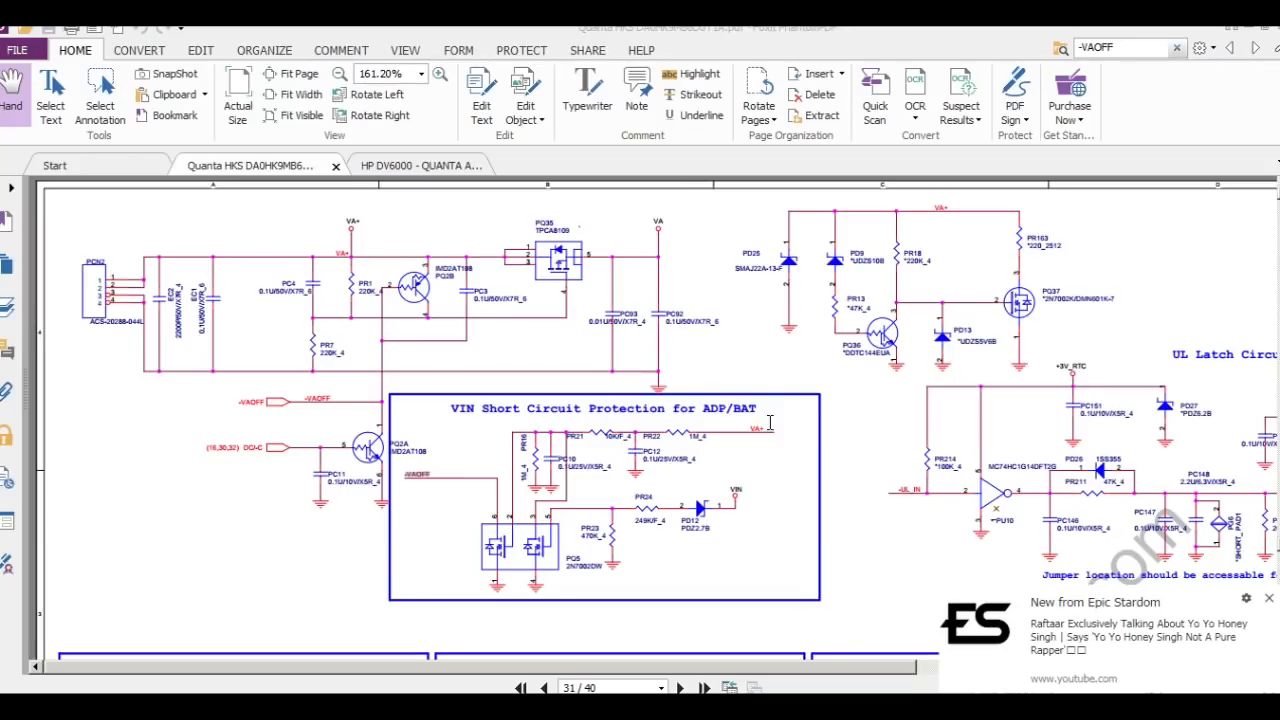
pyautogui.moveTo(296, 336)
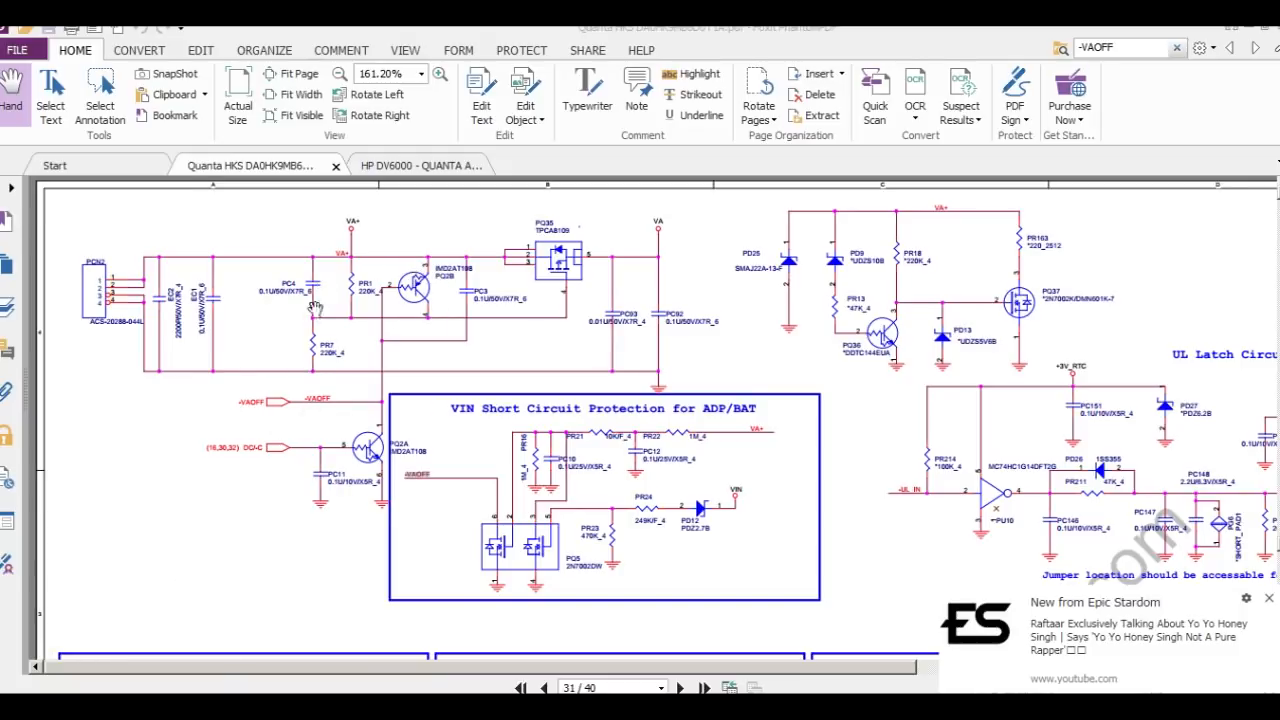
pyautogui.moveTo(388, 296)
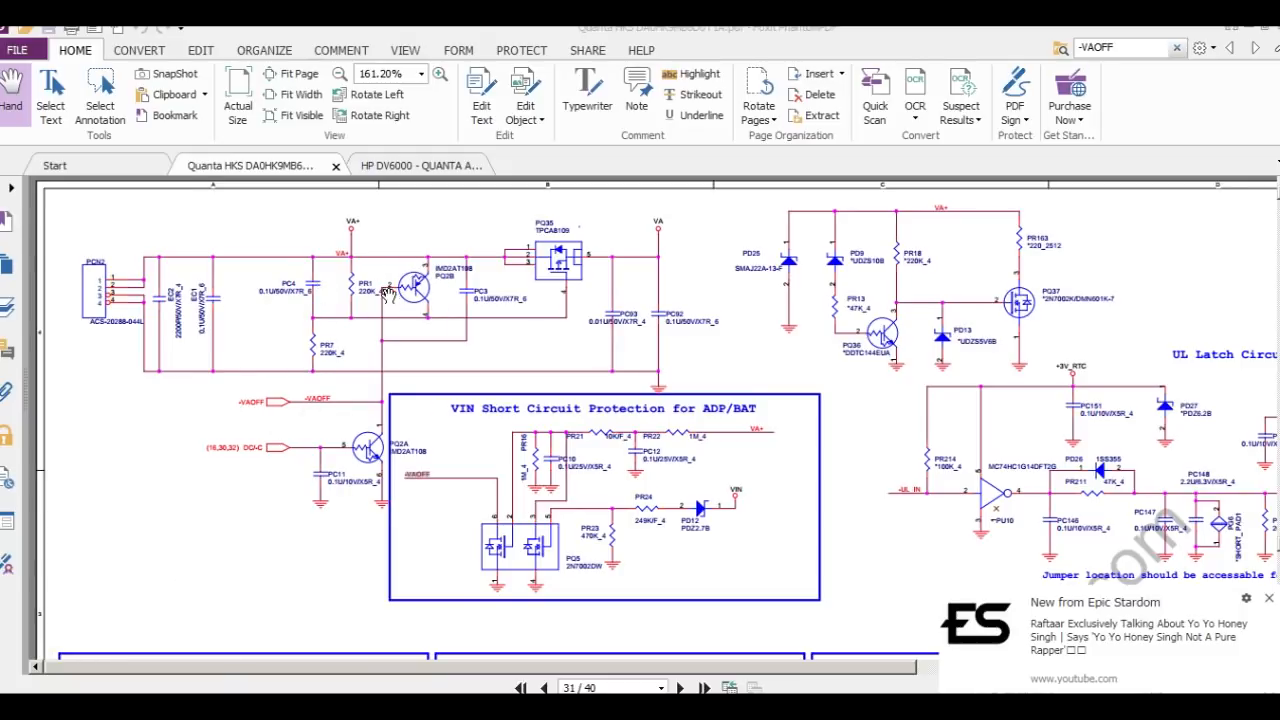
pyautogui.moveTo(382, 424)
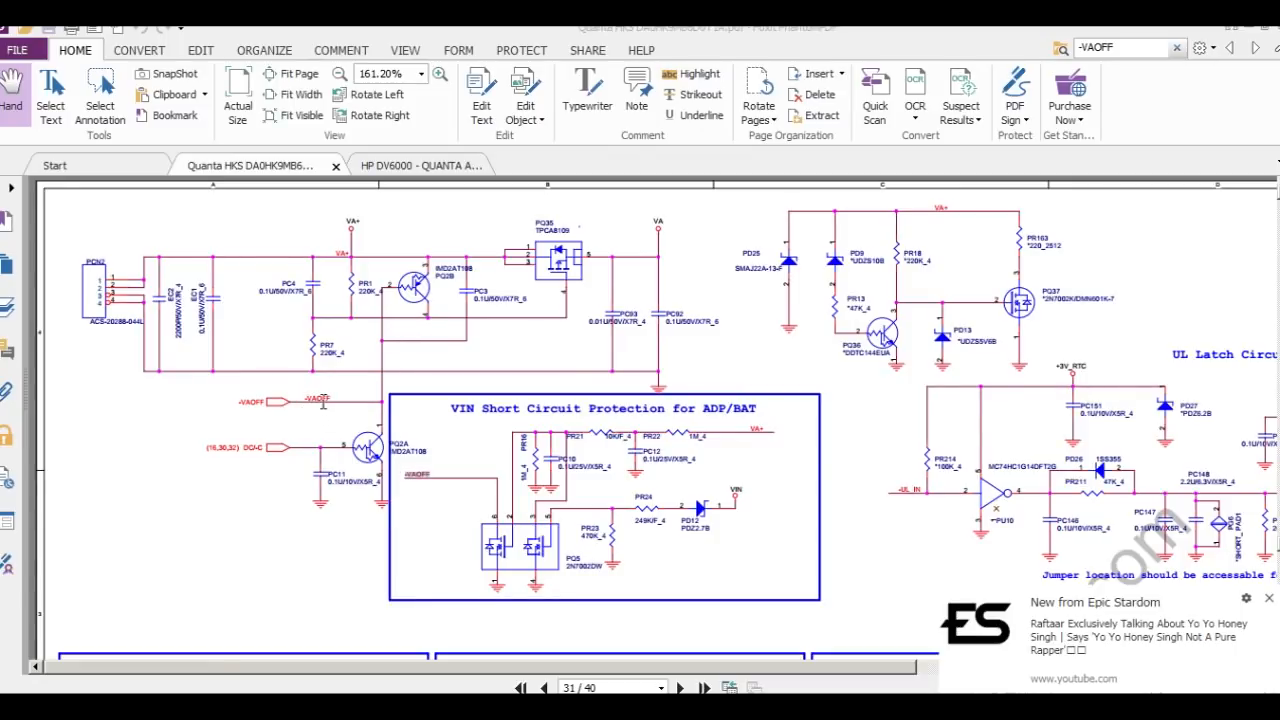
# Step: Find the next -VAOFF match, staying on page 31 at the VIN short-circuit protection input
pyautogui.rightClick(330, 404)
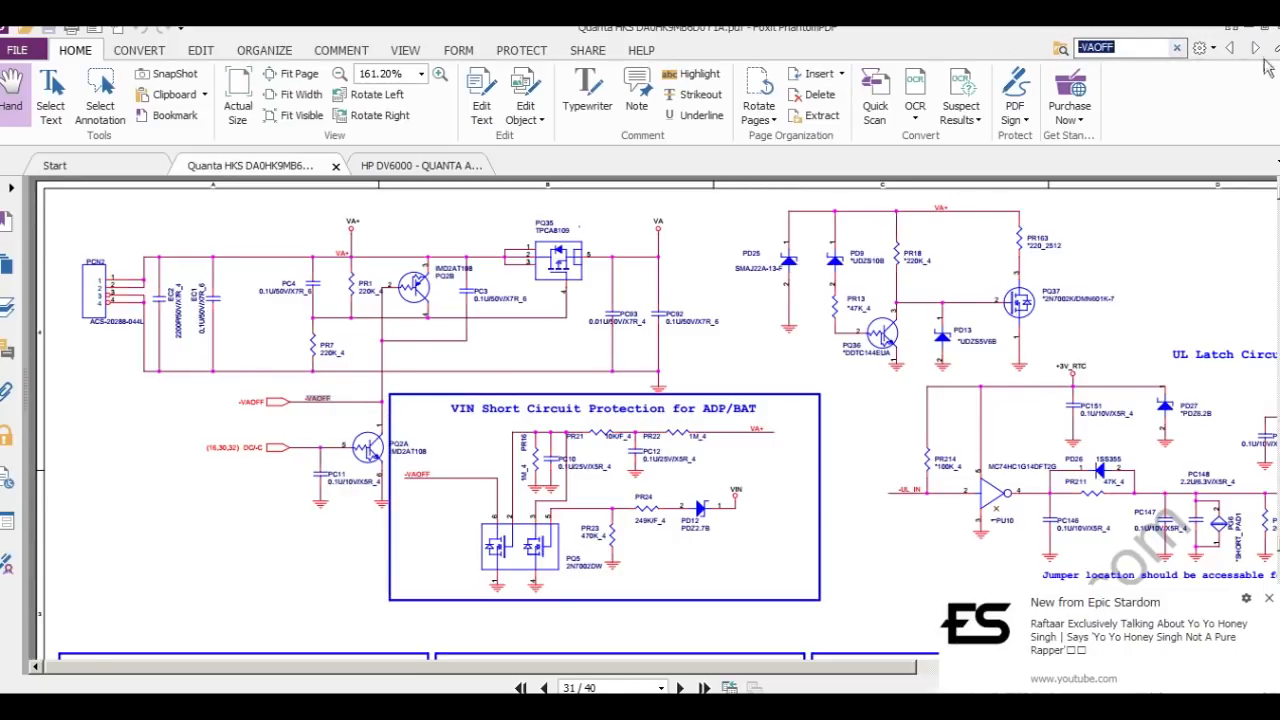
pyautogui.moveTo(1228, 48)
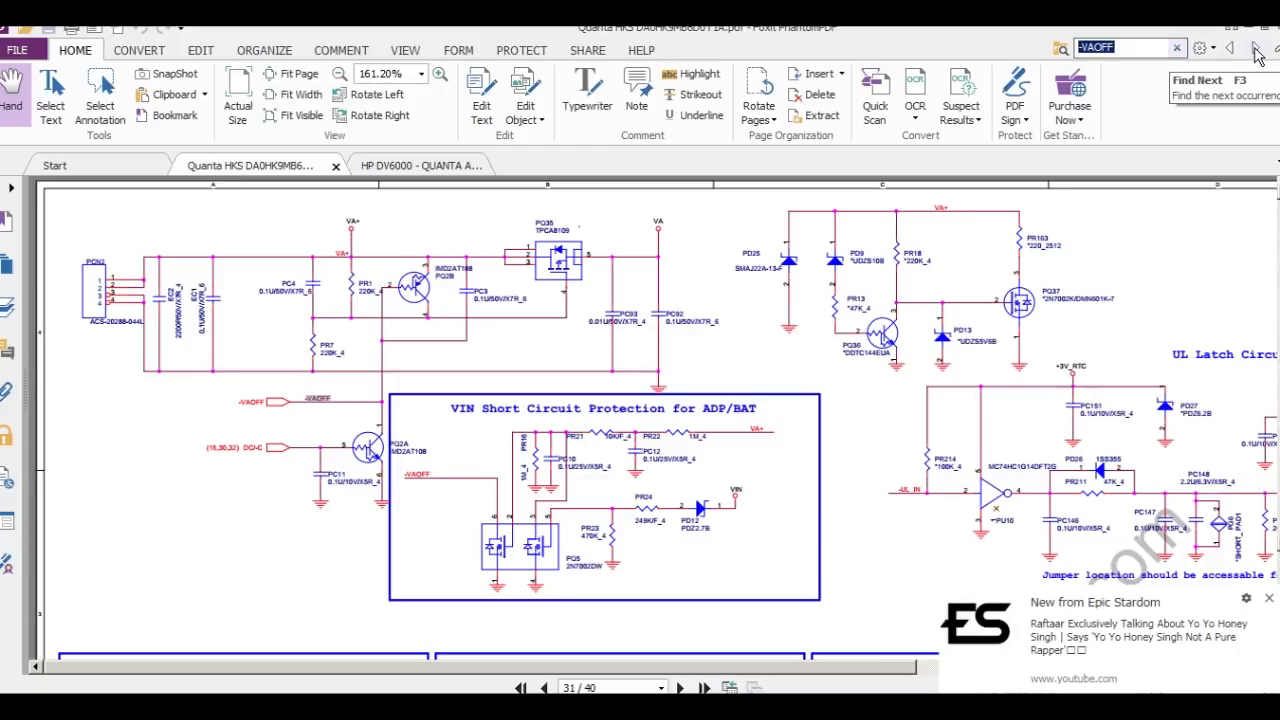
pyautogui.click(1228, 48)
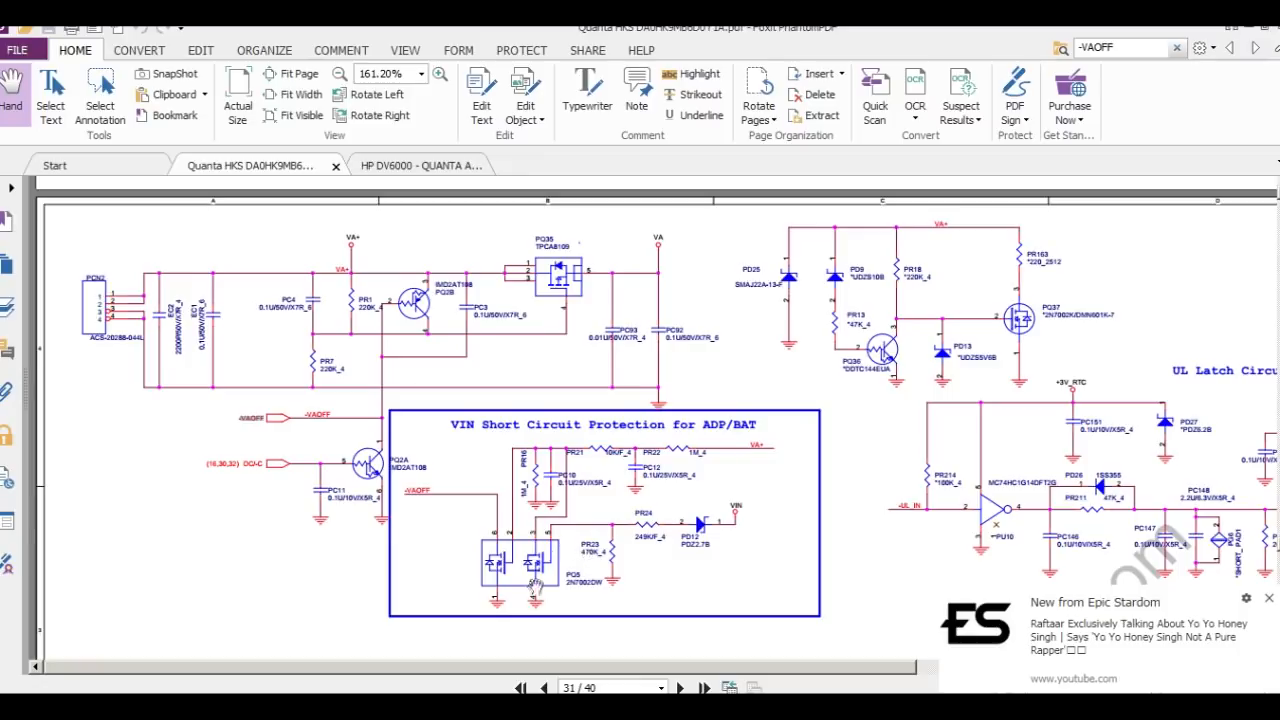
# Step: Scroll page 31 down to reveal the adapter OVP and BAT OVP sections below
pyautogui.scroll(-3)
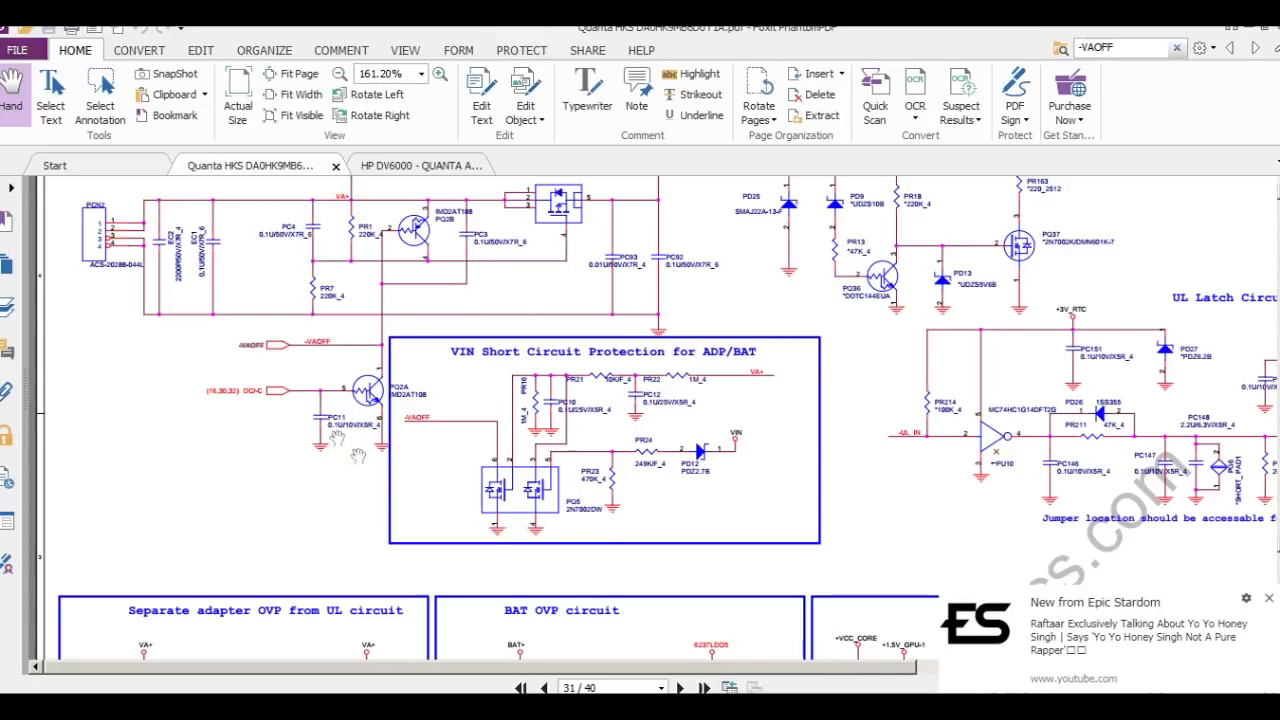
pyautogui.moveTo(392, 250)
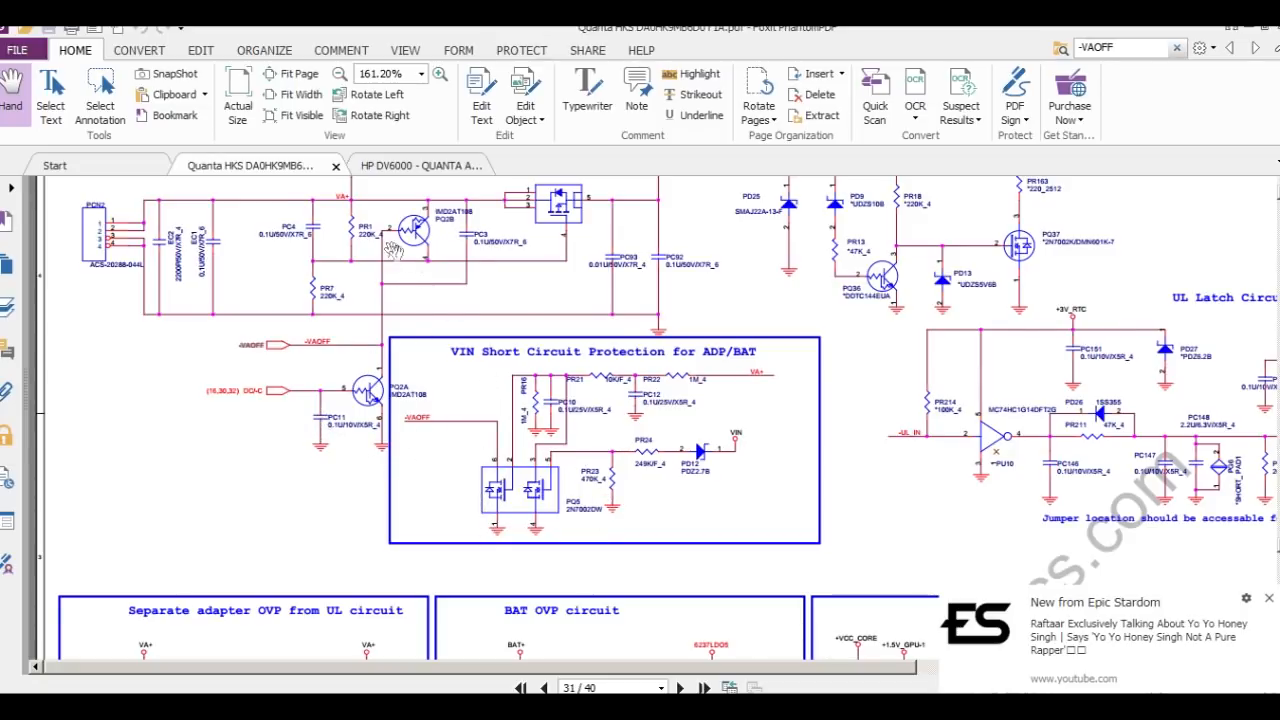
pyautogui.moveTo(800, 448)
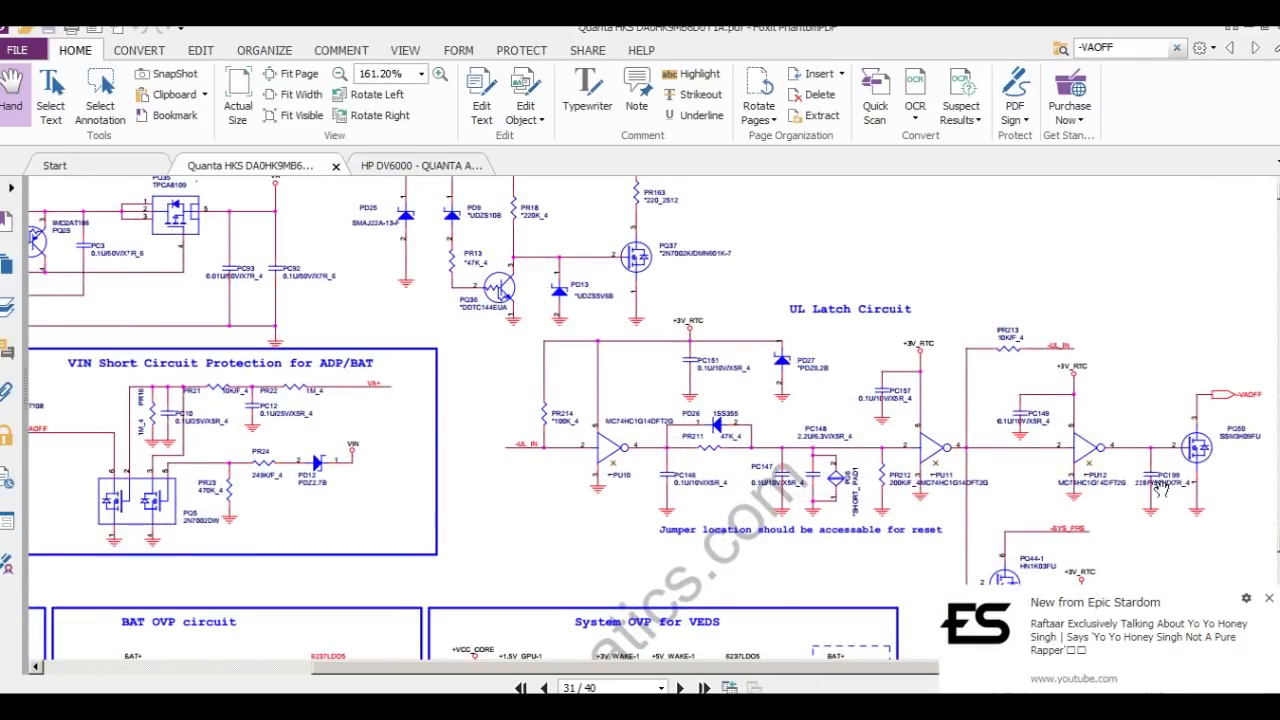
pyautogui.moveTo(910, 496)
pyautogui.write('pu10')
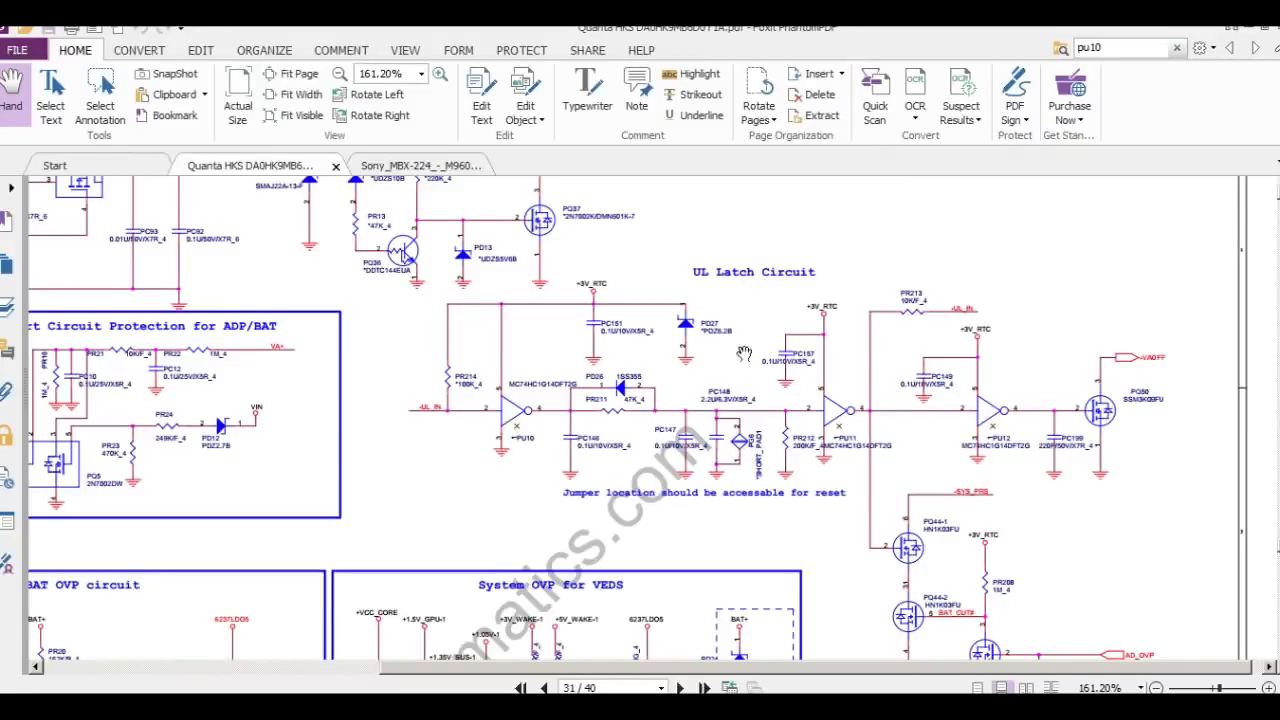
pyautogui.moveTo(742, 504)
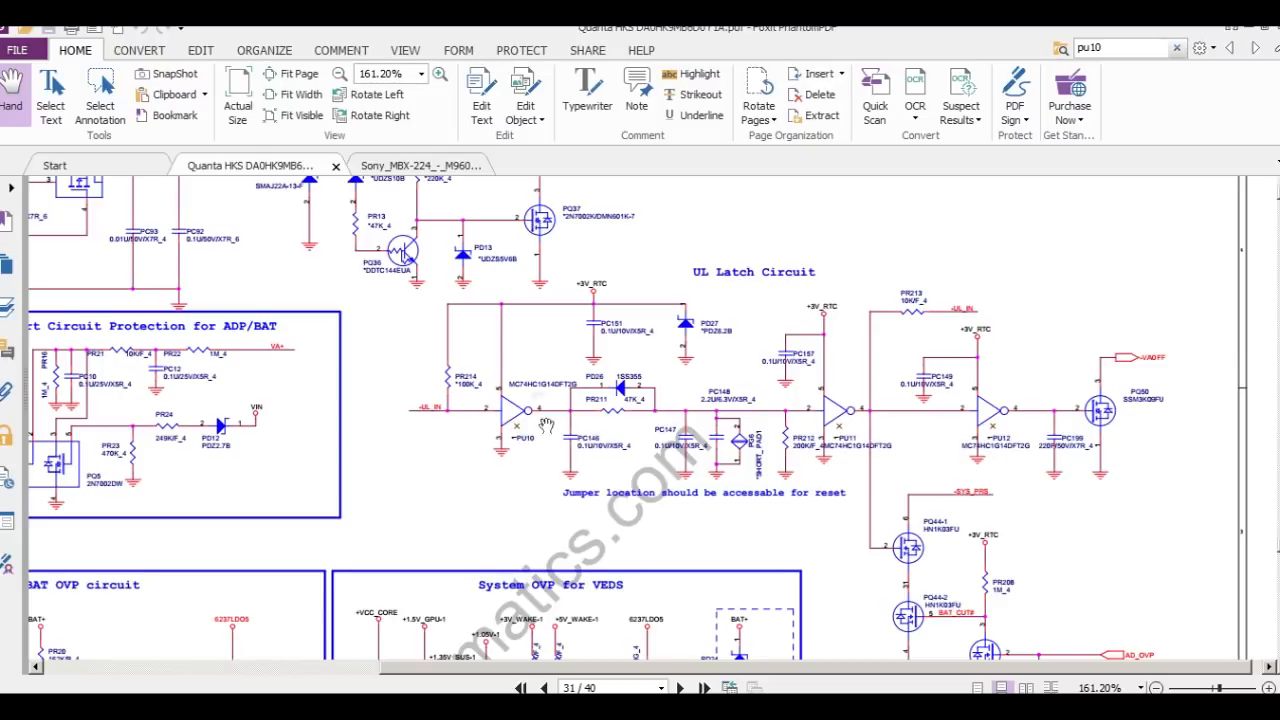
pyautogui.moveTo(588, 290)
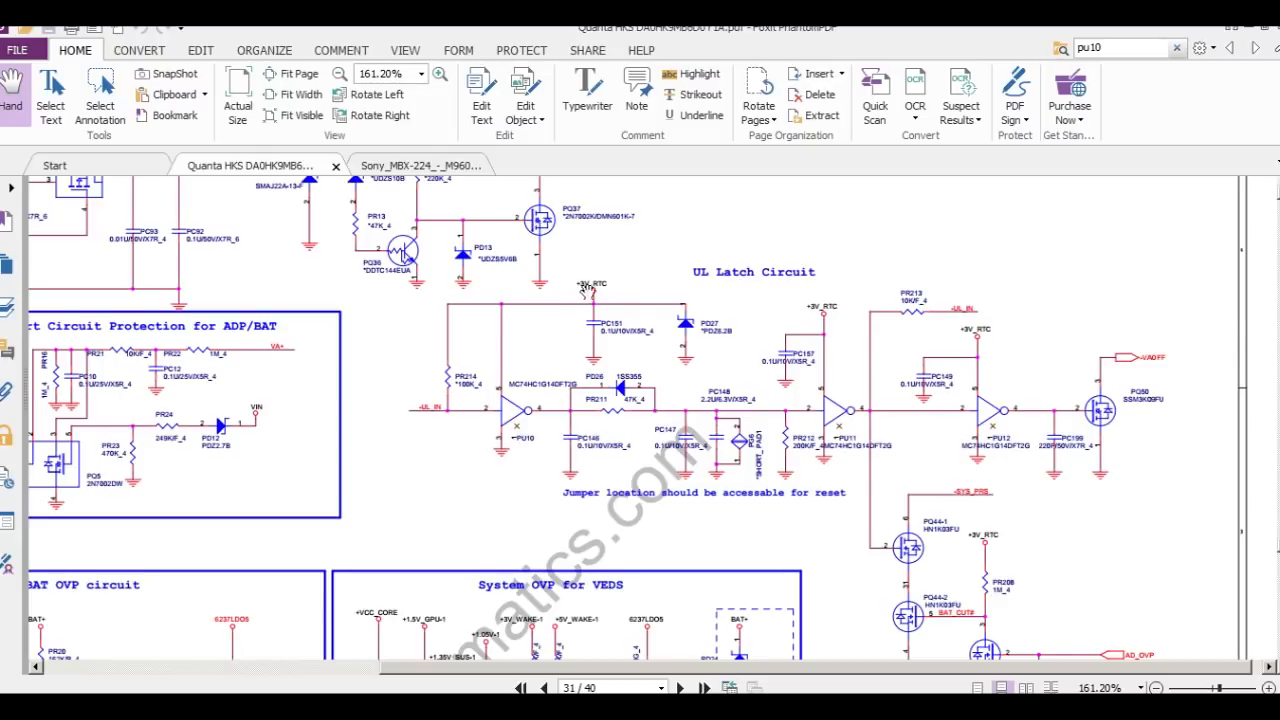
pyautogui.moveTo(500, 376)
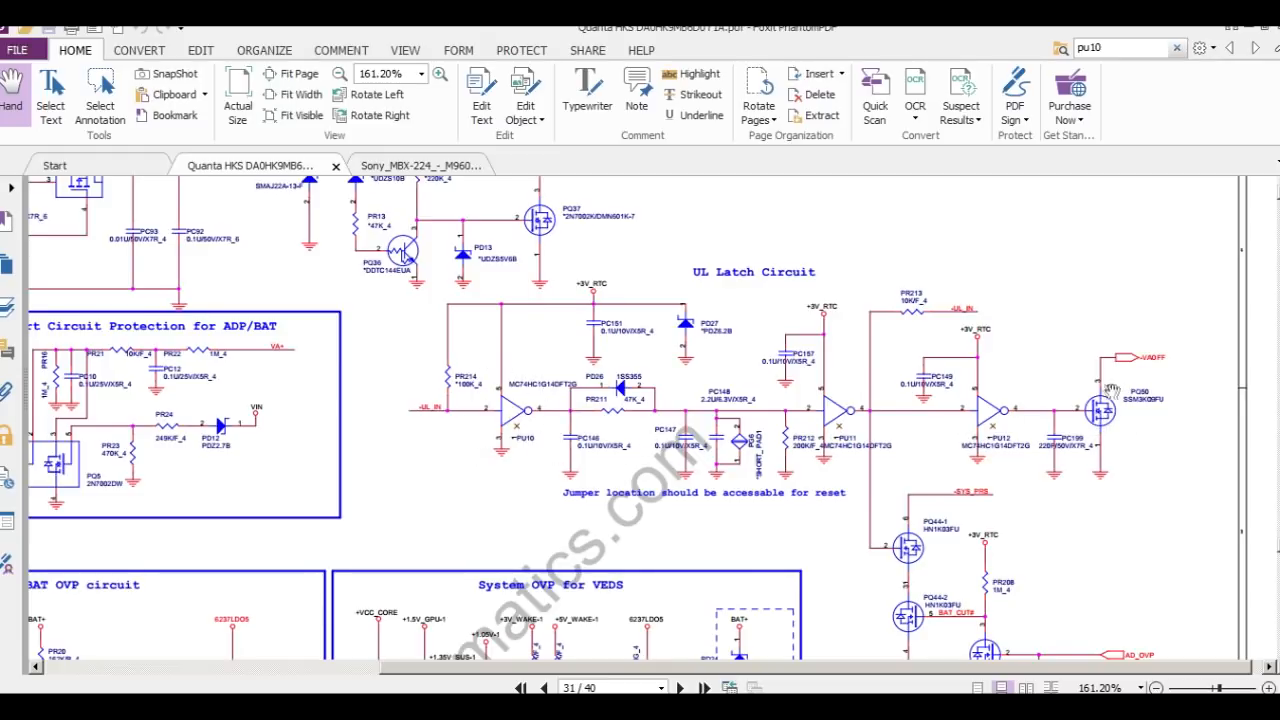
pyautogui.moveTo(1136, 364)
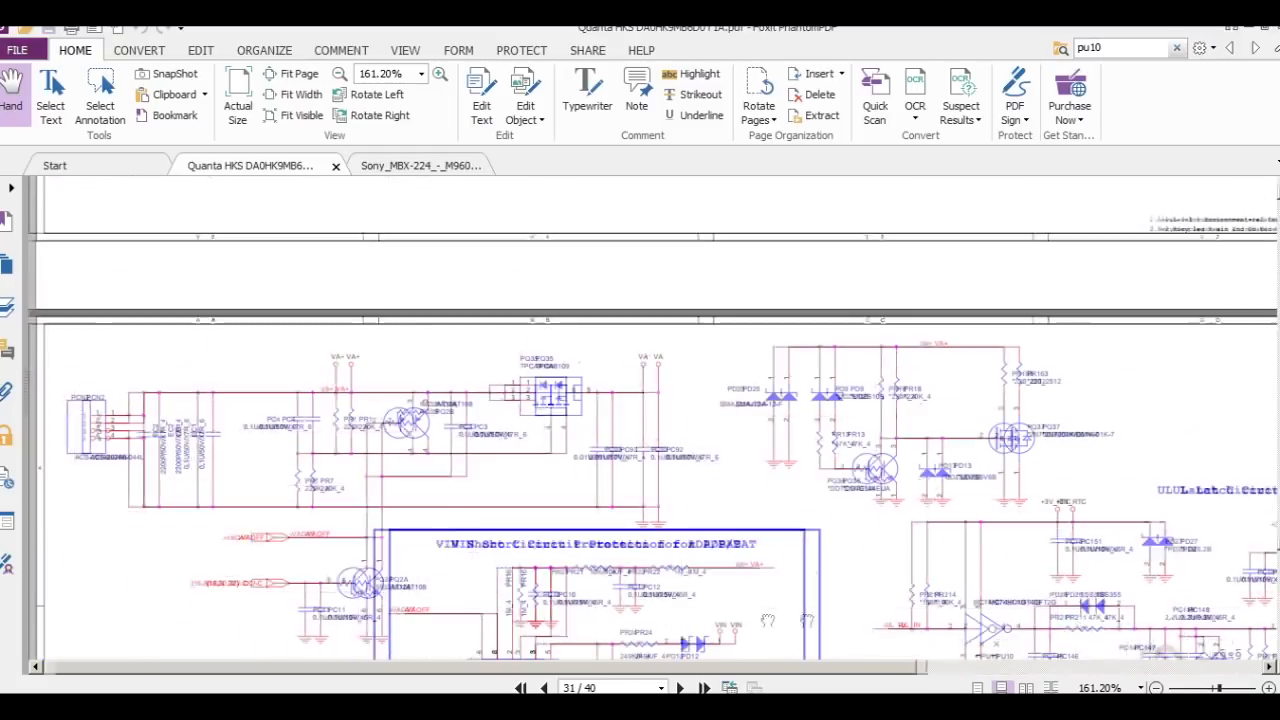
# Step: Scroll page 31 to the VIN Short Circuit Protection block with the UL Latch Circuit beside it
pyautogui.scroll(-3)
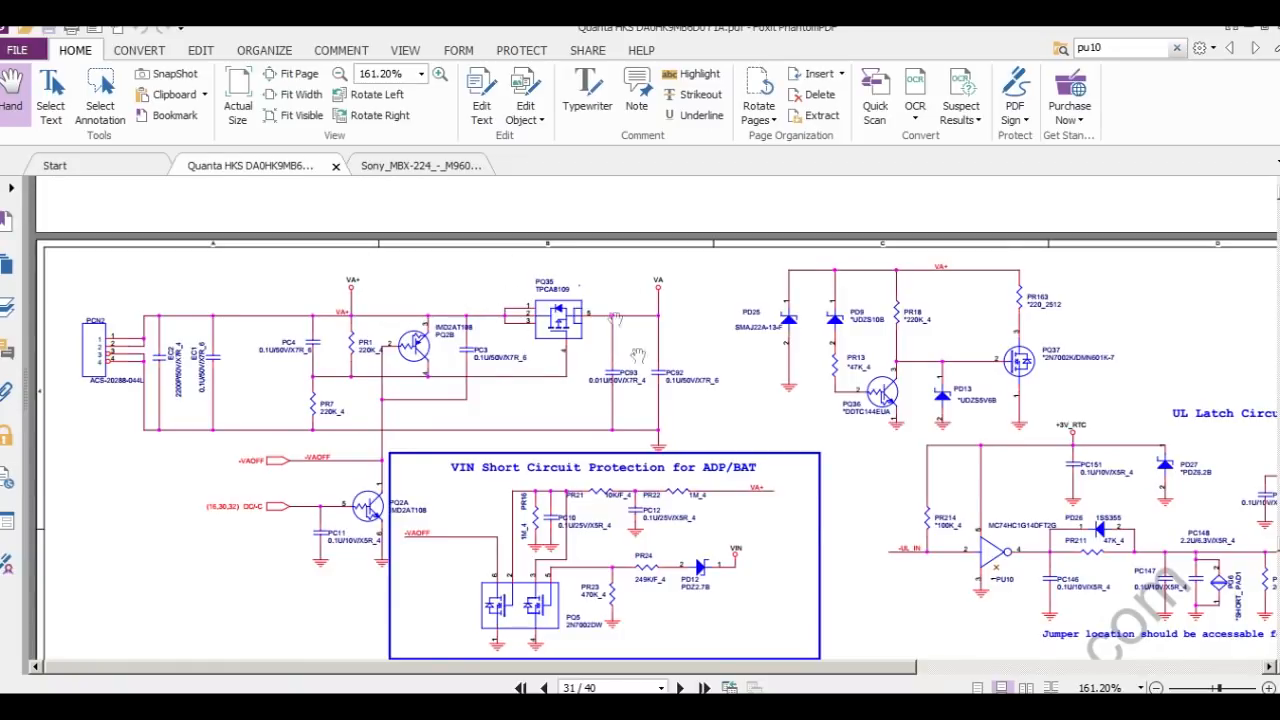